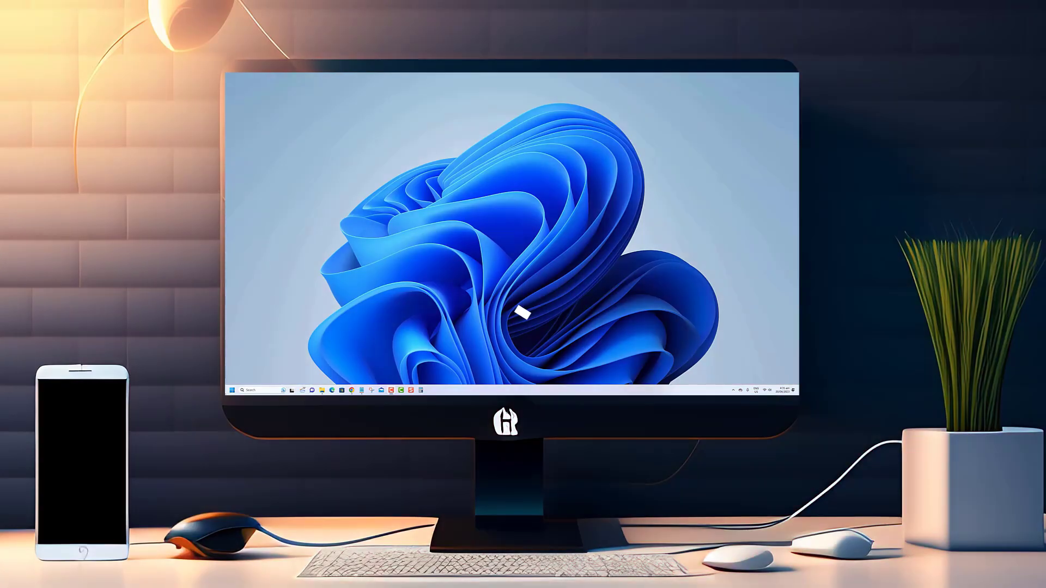
Launch Settings and browse the System, Network & internet and Bluetooth & devices sections
{"action": "left_click", "coordinate": [230, 390]}
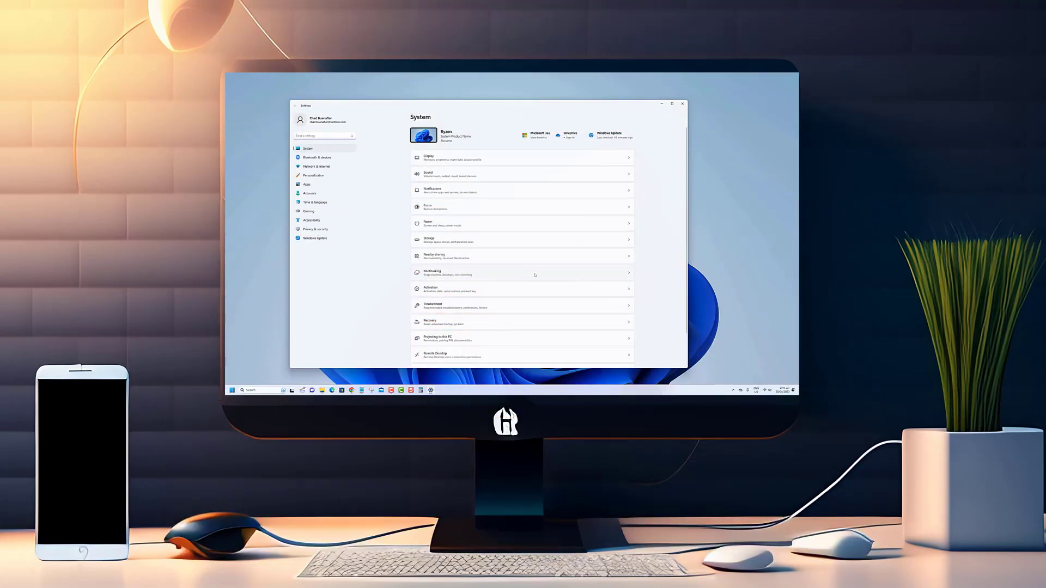
{"action": "left_click", "coordinate": [316, 165]}
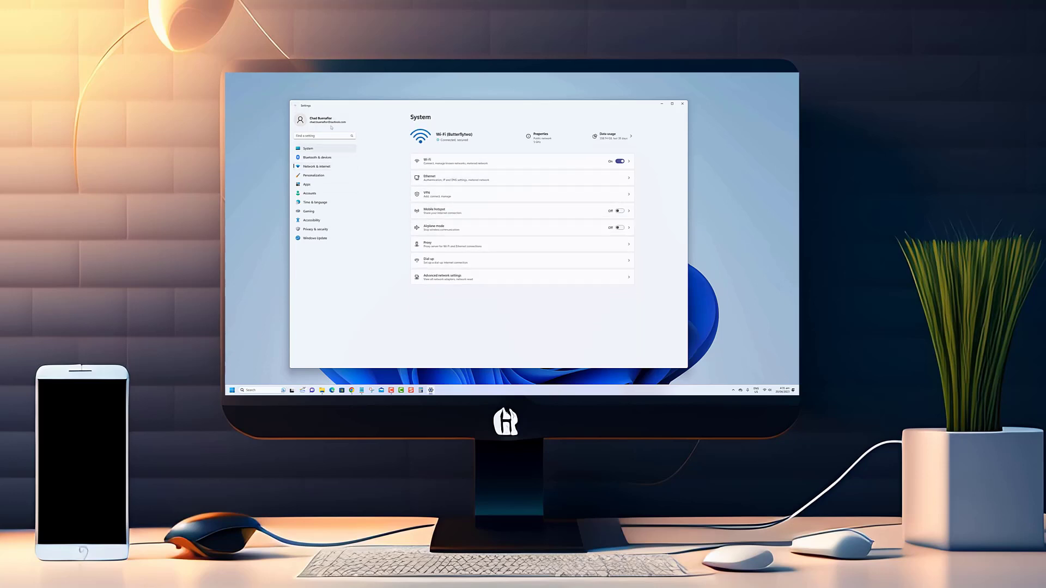
{"action": "left_click", "coordinate": [317, 157]}
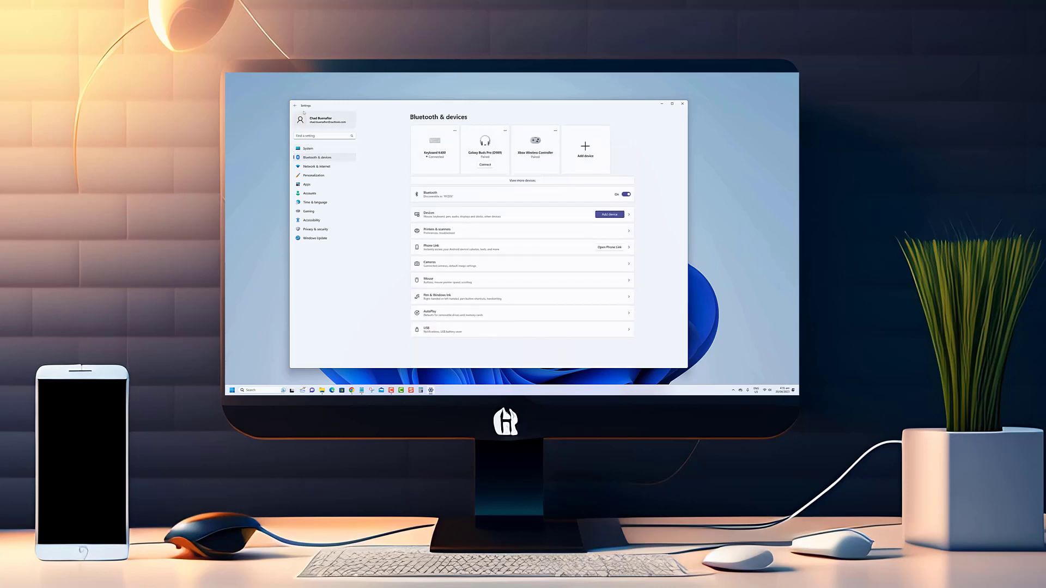
{"action": "left_click", "coordinate": [307, 148]}
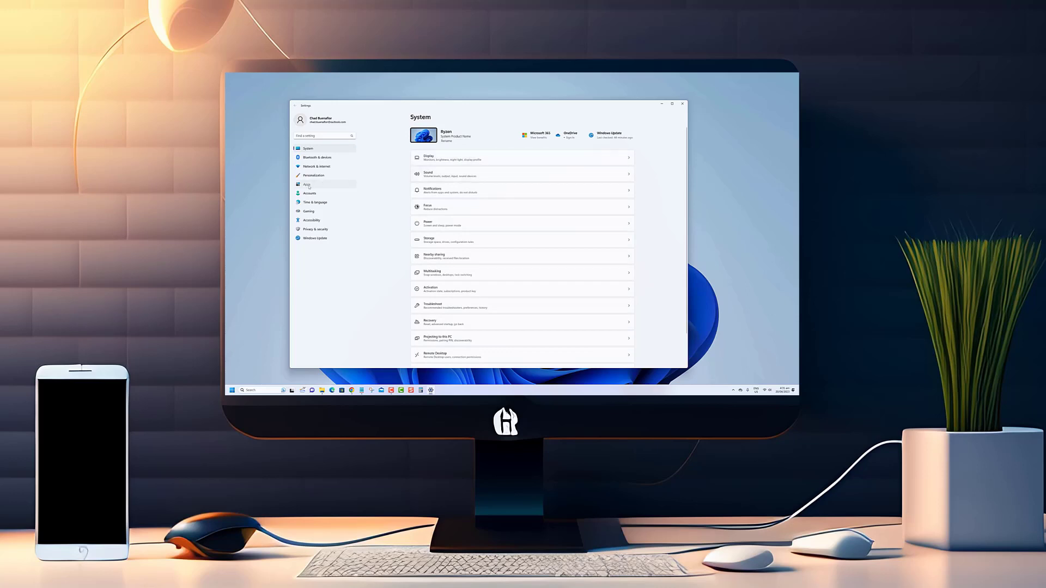
{"action": "left_click", "coordinate": [307, 184]}
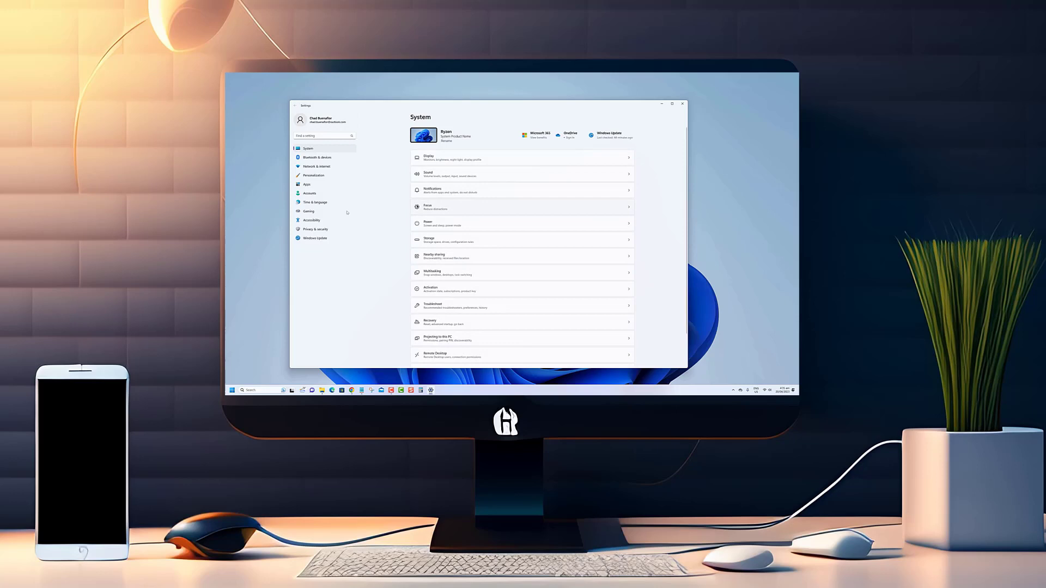
Visit the Gaming section and its Xbox Game Bar page, then return to Gaming
{"action": "left_click", "coordinate": [309, 211]}
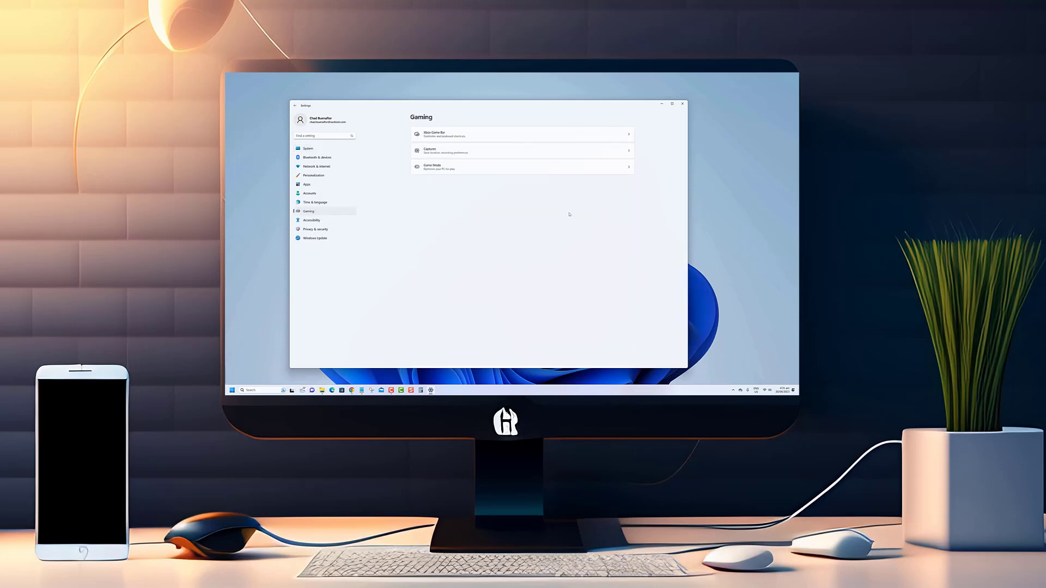
{"action": "left_click", "coordinate": [521, 133]}
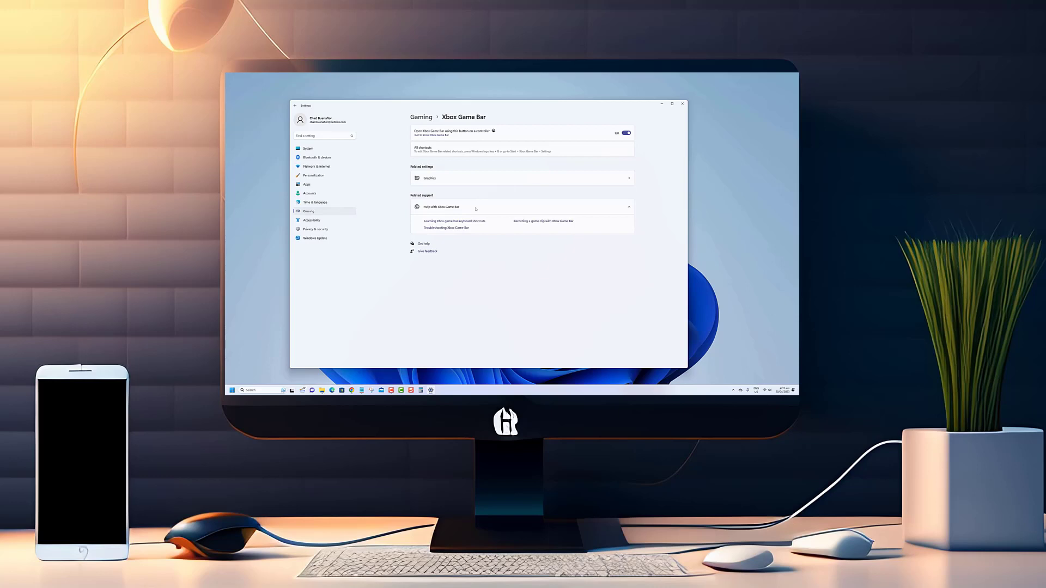
{"action": "left_click", "coordinate": [296, 105]}
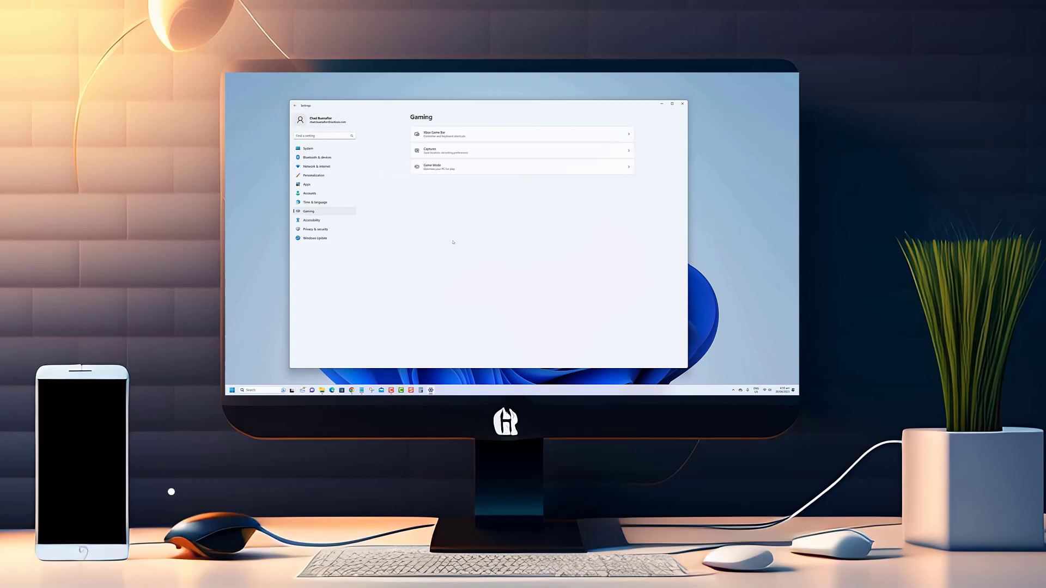
{"action": "left_click", "coordinate": [315, 239]}
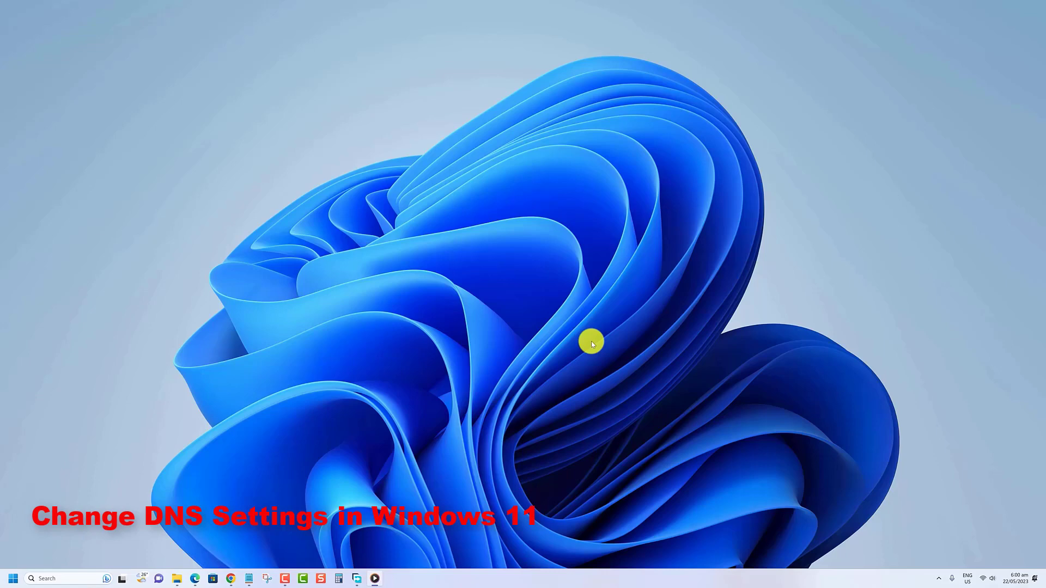
Reach the Butterflytwo Wi-Fi properties and switch DNS server assignment to Manual
{"action": "left_click", "coordinate": [12, 579]}
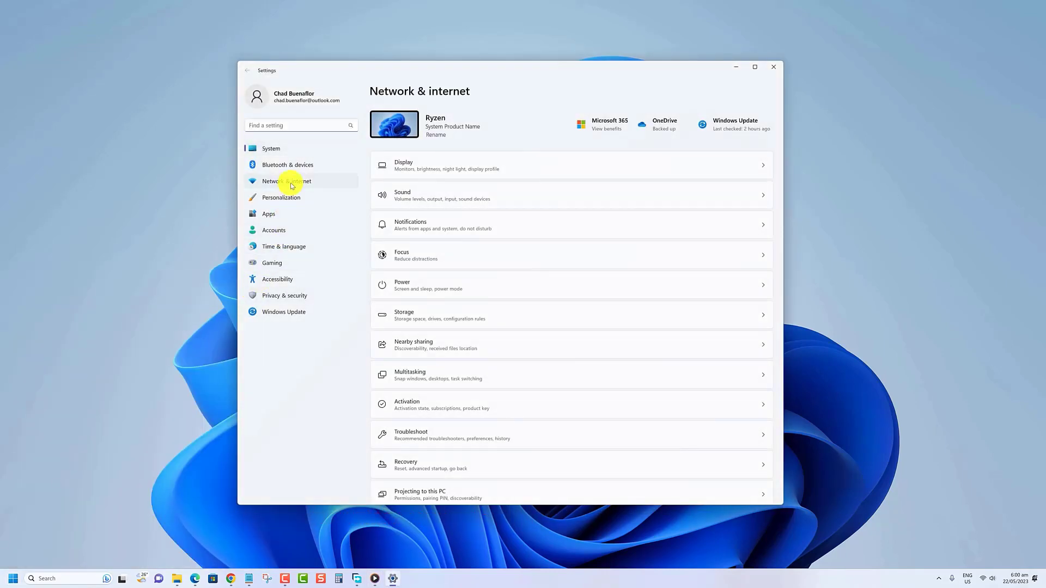
{"action": "left_click", "coordinate": [286, 180]}
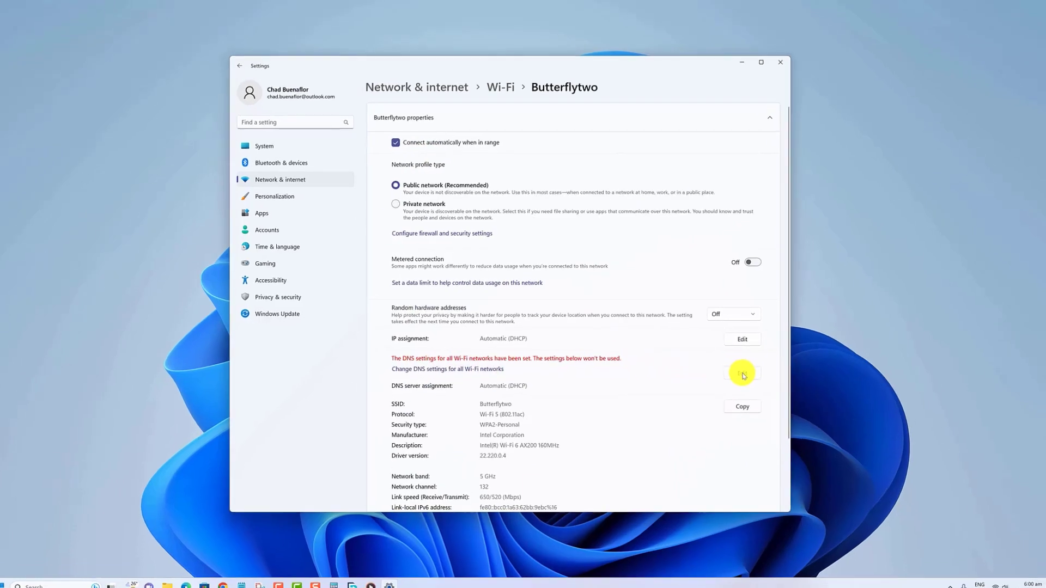
{"action": "left_click", "coordinate": [741, 372]}
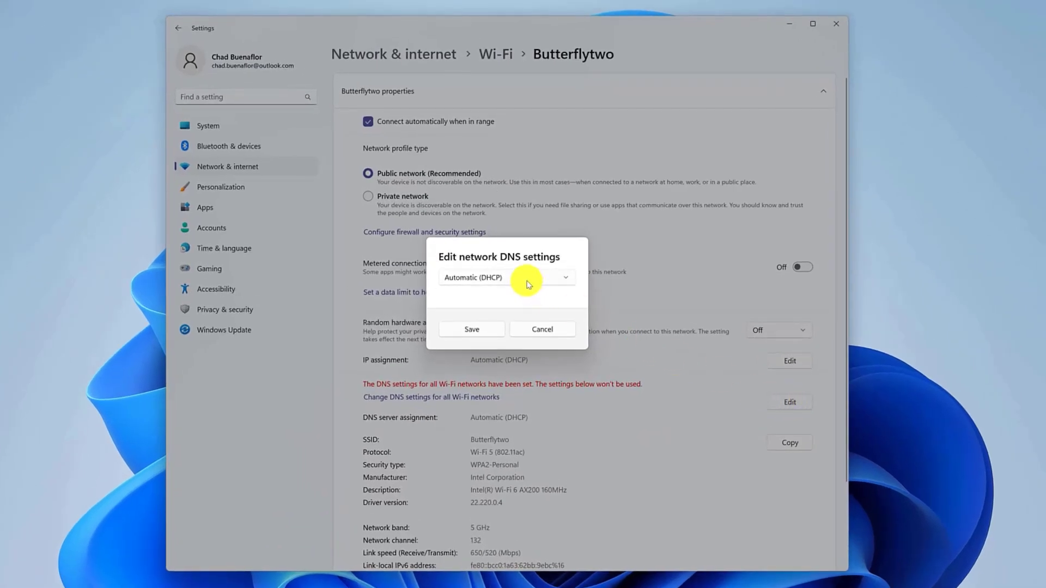
{"action": "left_click", "coordinate": [504, 276]}
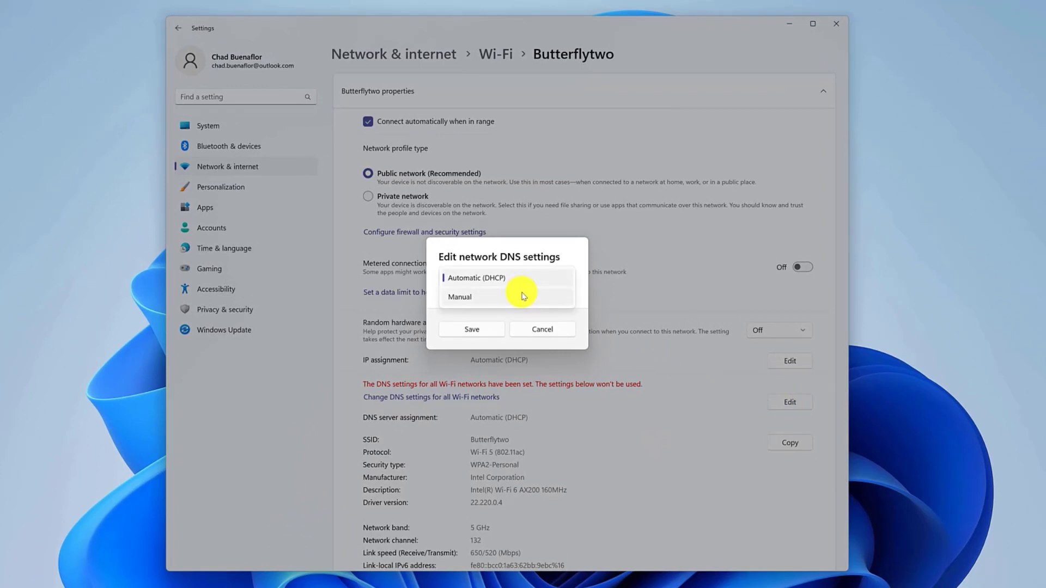
{"action": "left_click", "coordinate": [459, 296]}
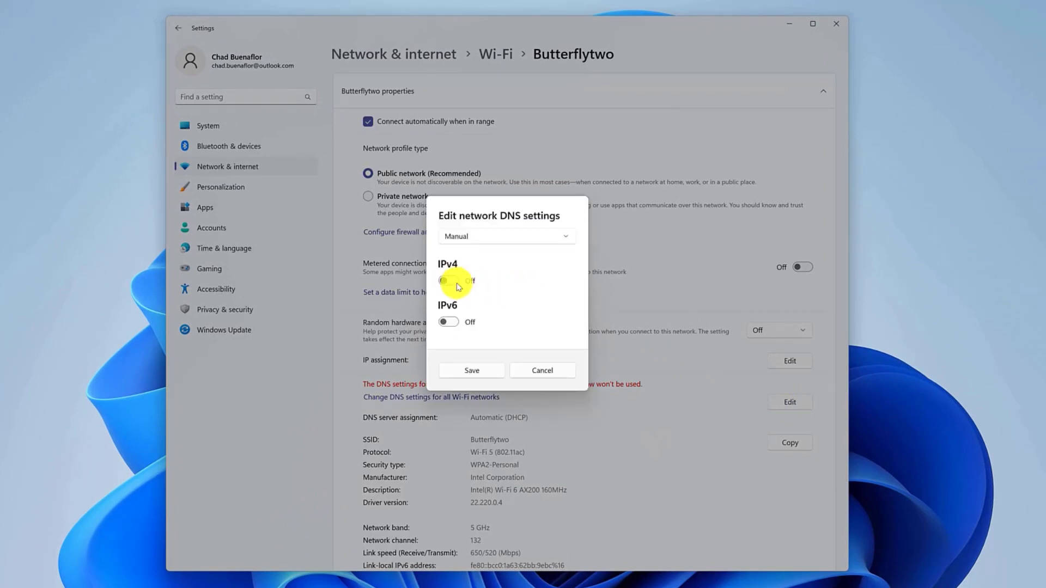
Enable manual IPv4 DNS with preferred 8.8.8.8 and the alternate Google address
{"action": "left_click", "coordinate": [447, 280]}
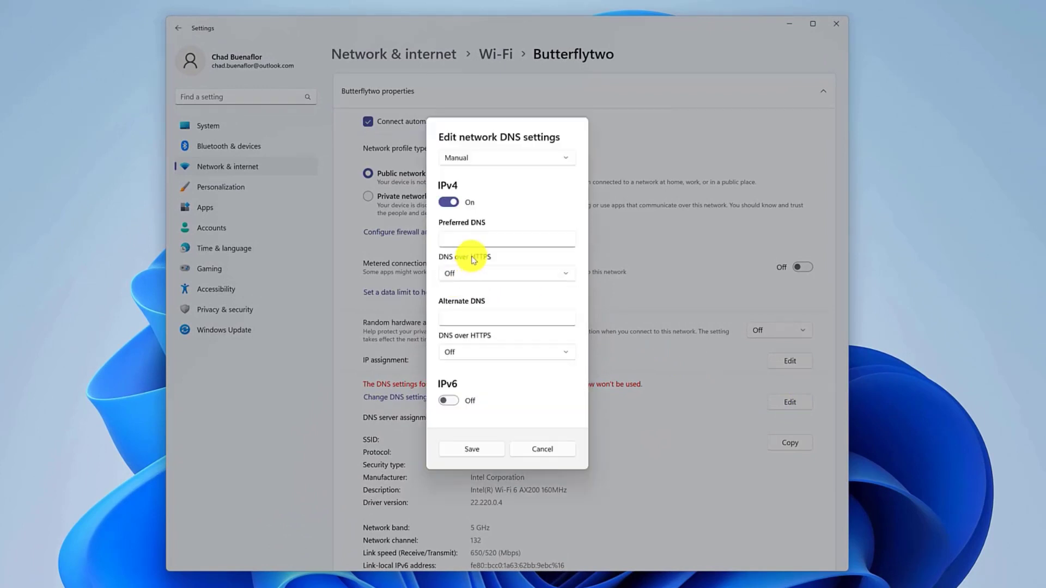
{"action": "left_click", "coordinate": [505, 239]}
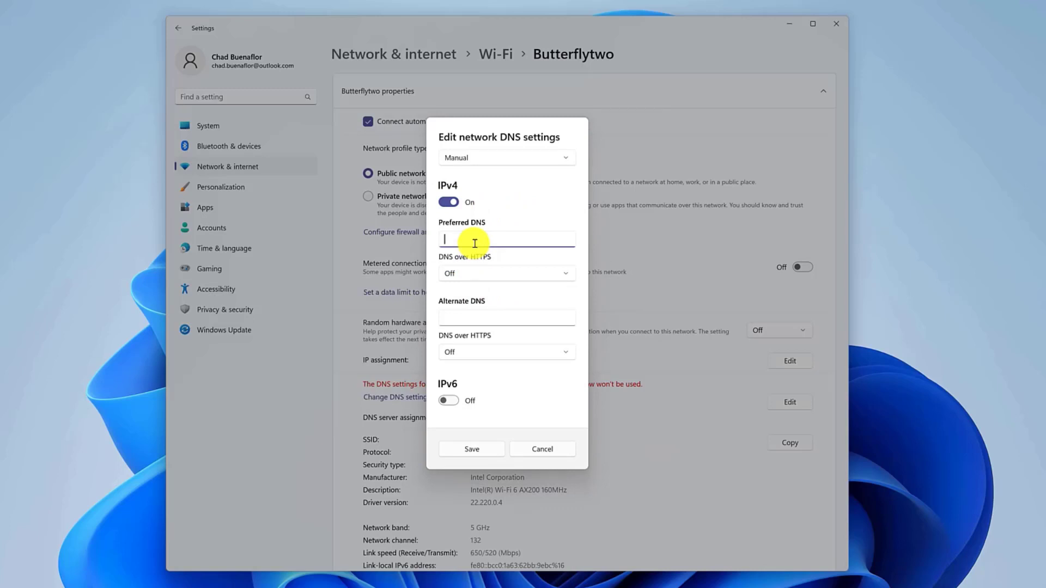
{"action": "type", "text": "8.8.8.8"}
{"action": "left_click", "coordinate": [506, 317]}
{"action": "type", "text": "8.8.4.4"}
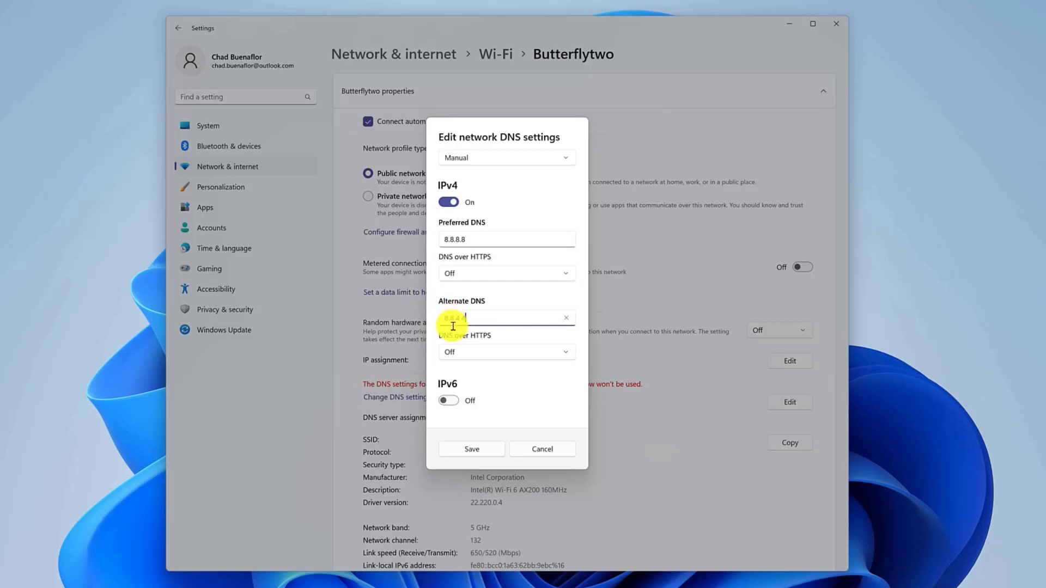
{"action": "left_click", "coordinate": [470, 449]}
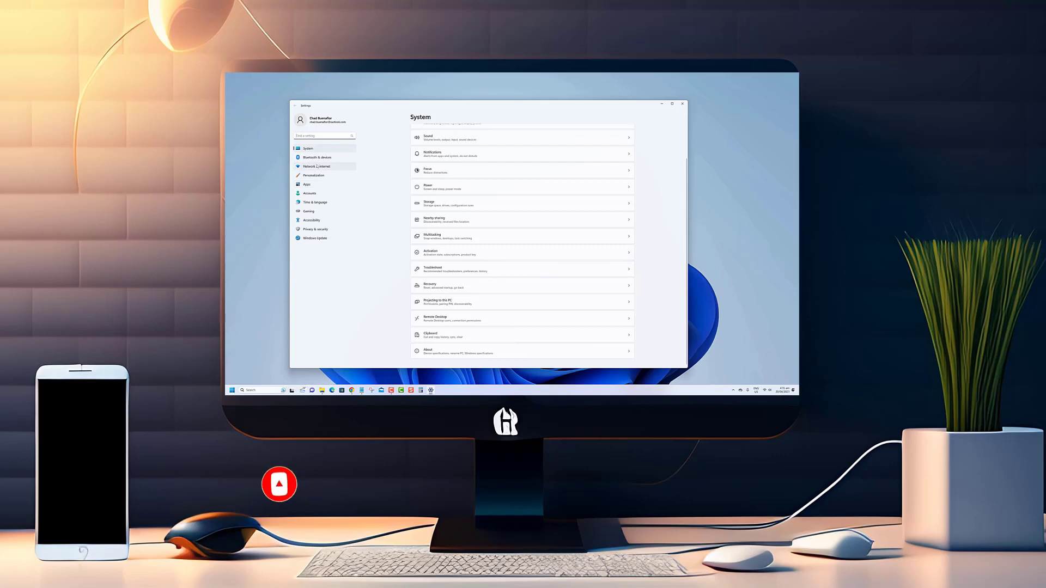
Show the Network & internet page with Wi-Fi connected to Butterflytwo
{"action": "left_click", "coordinate": [316, 166]}
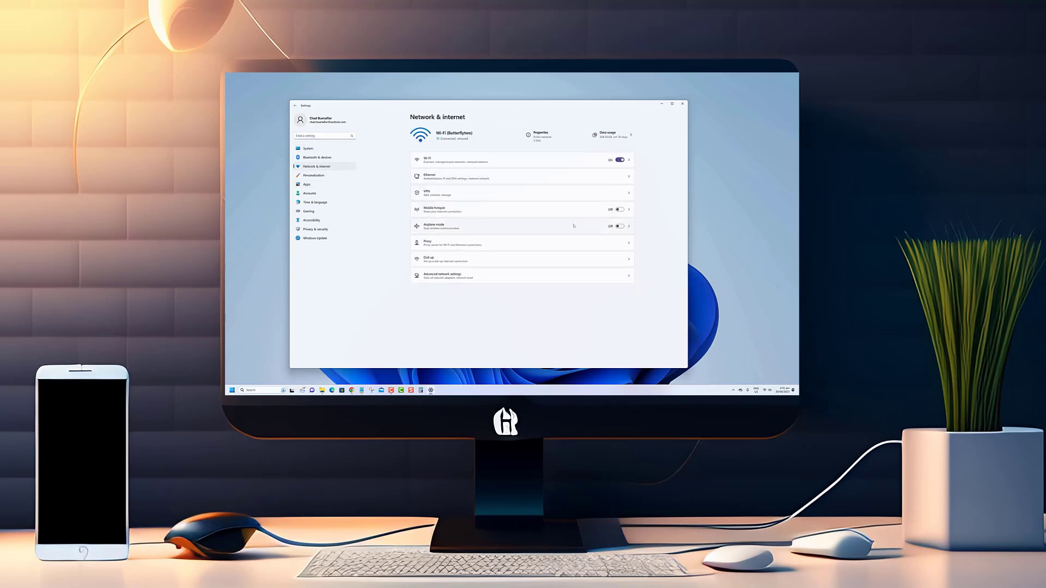